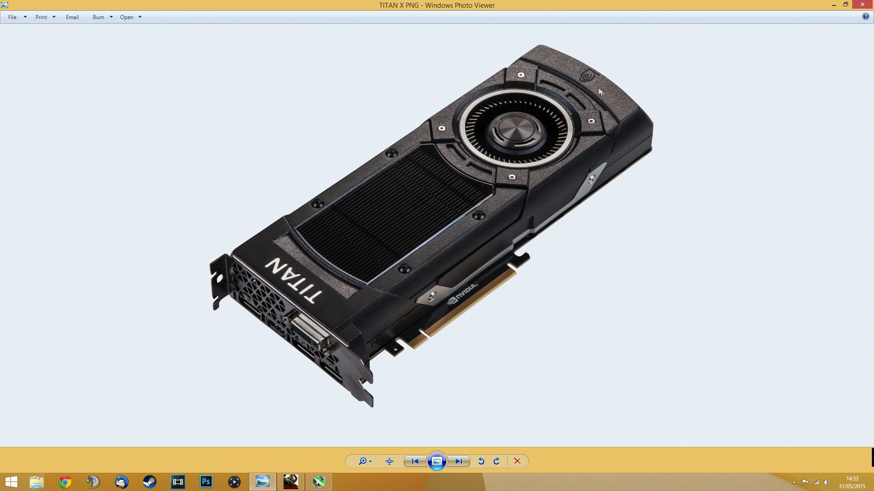
{"action": "mouse_move", "coordinate": [264, 257]}
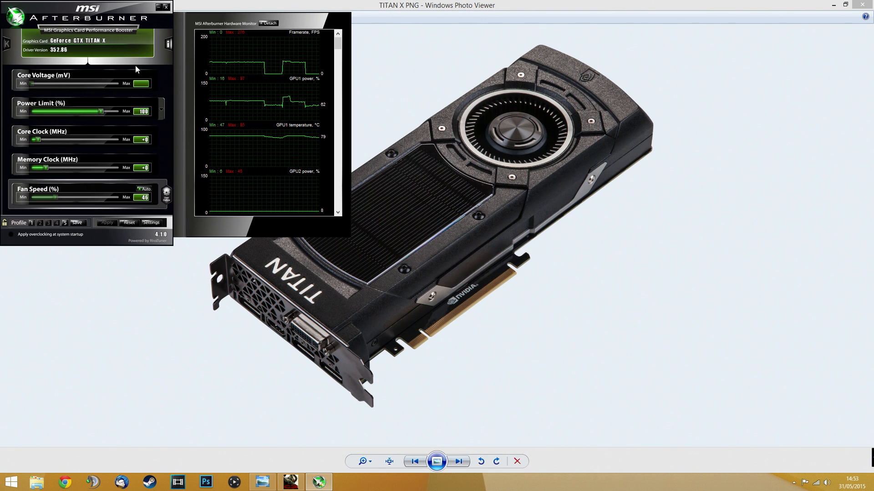
{"action": "mouse_move", "coordinate": [187, 186]}
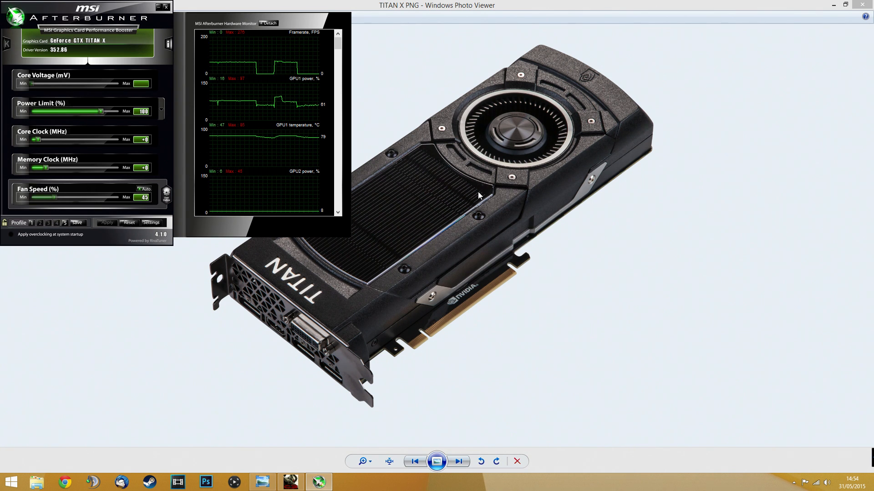
{"action": "mouse_move", "coordinate": [476, 187]}
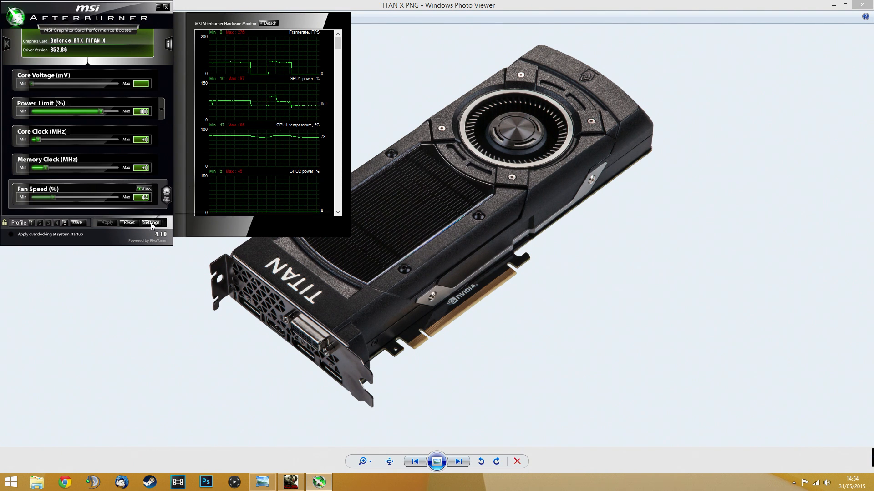
- Bring up MSI Afterburner's properties window on its General settings
{"action": "left_click", "coordinate": [150, 223]}
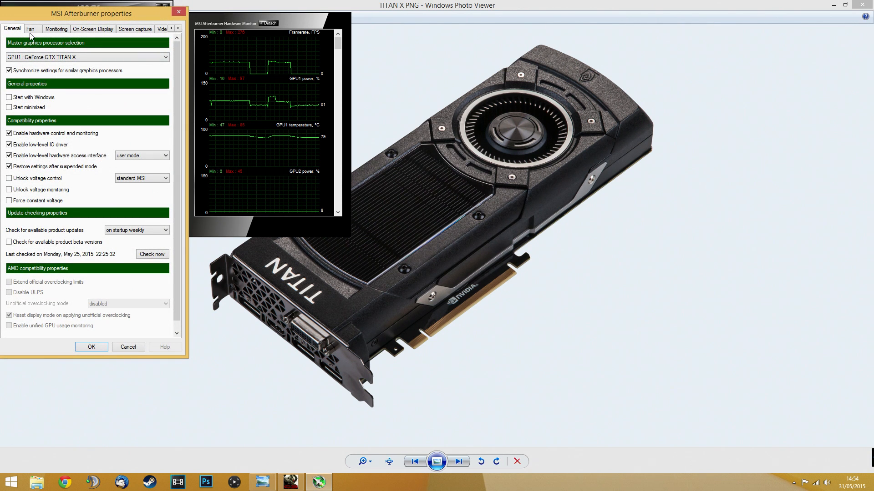
- Review the custom fan curve (20% at 30°C to ~95% at 100°C) and accept it with OK
{"action": "left_click", "coordinate": [30, 28]}
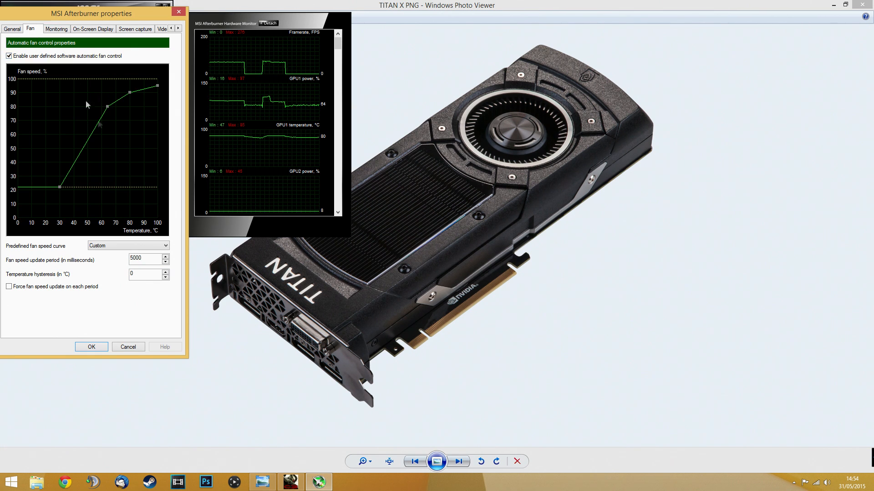
{"action": "left_click", "coordinate": [12, 28]}
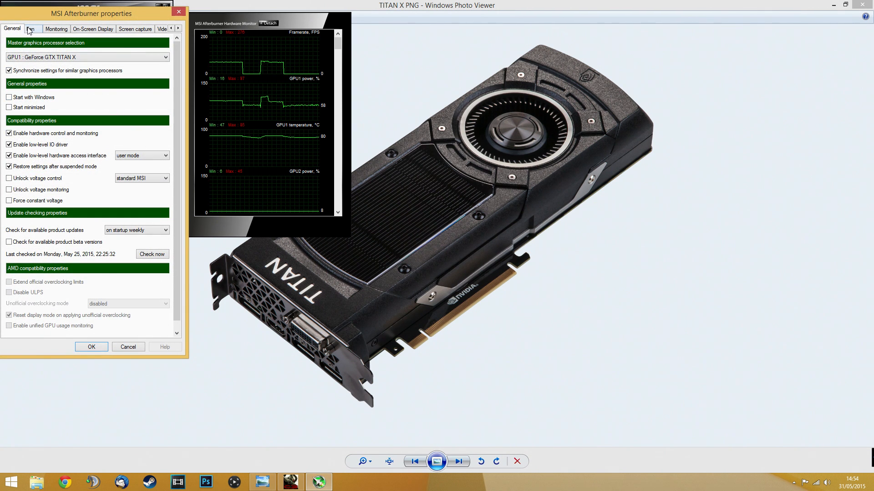
{"action": "left_click", "coordinate": [31, 28]}
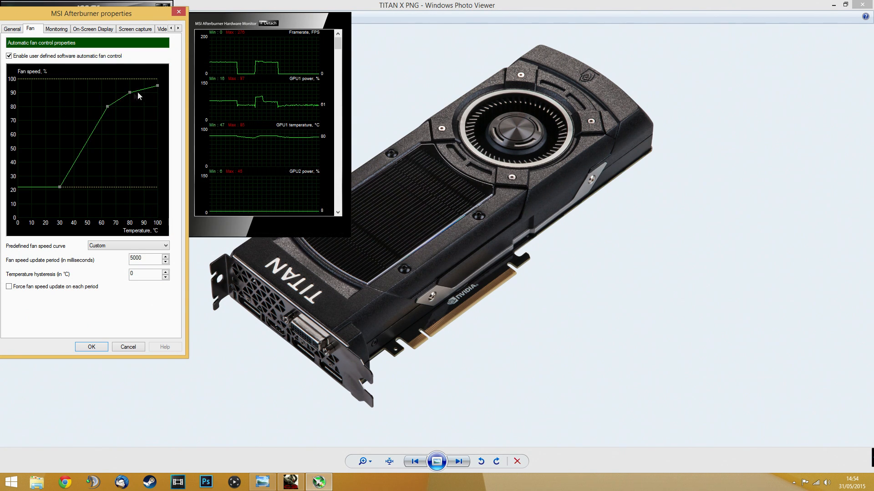
{"action": "mouse_move", "coordinate": [143, 178]}
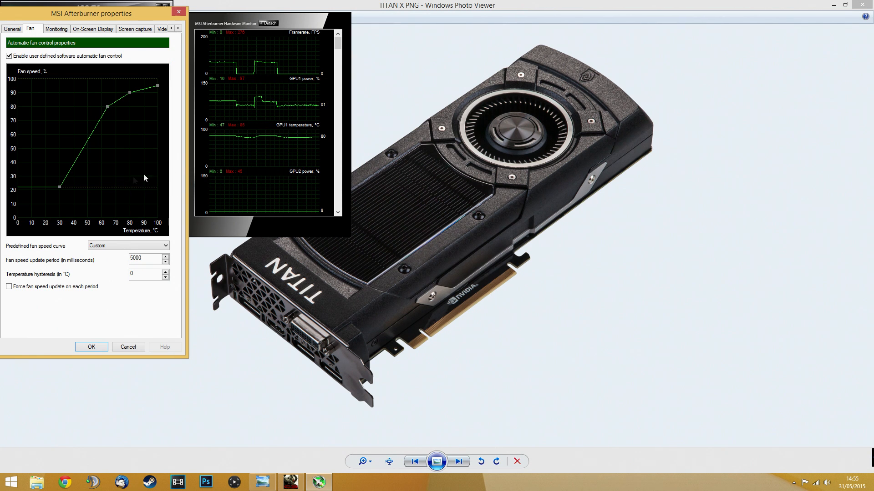
{"action": "mouse_move", "coordinate": [140, 189]}
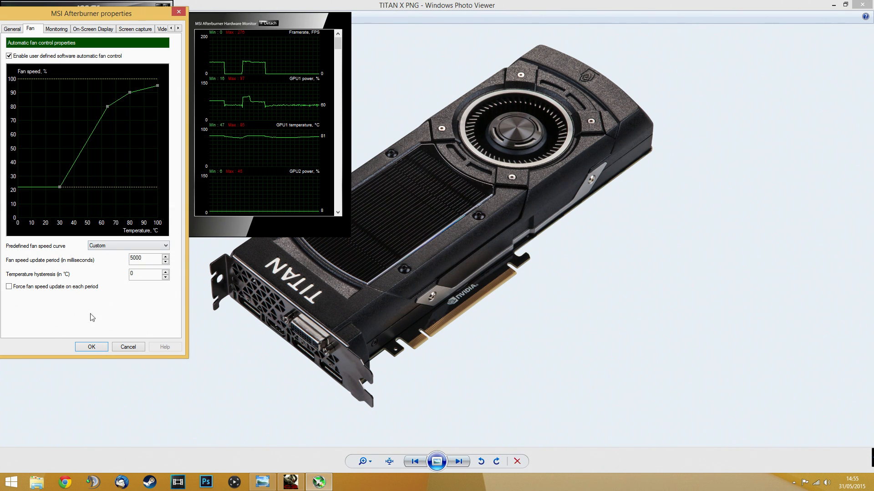
{"action": "left_click", "coordinate": [91, 347]}
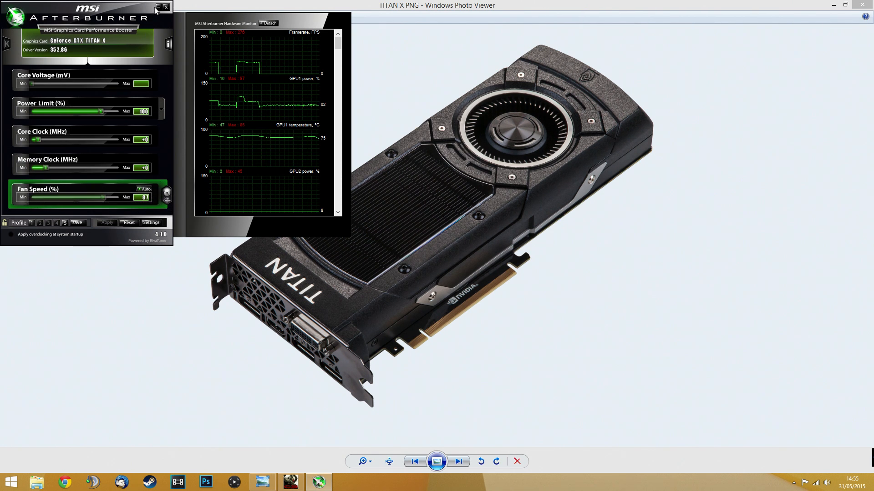
- Close the MSI Afterburner main window, leaving the Titan X photo showing
{"action": "left_click", "coordinate": [166, 6]}
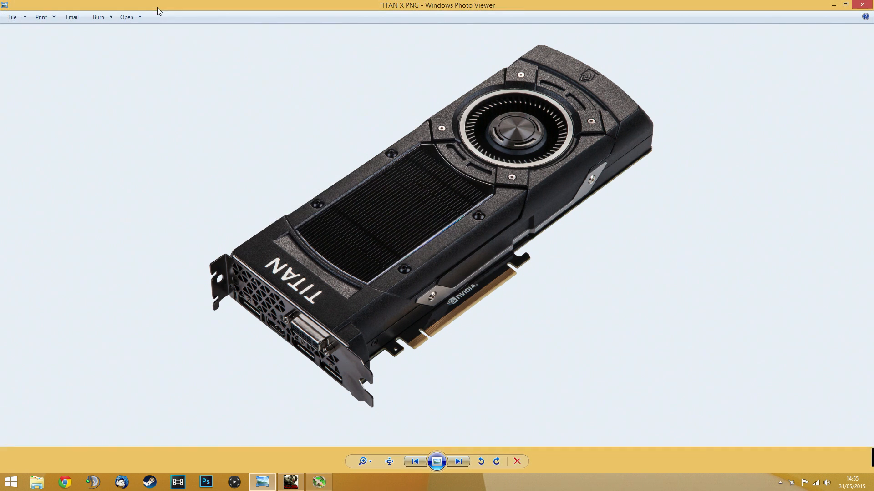